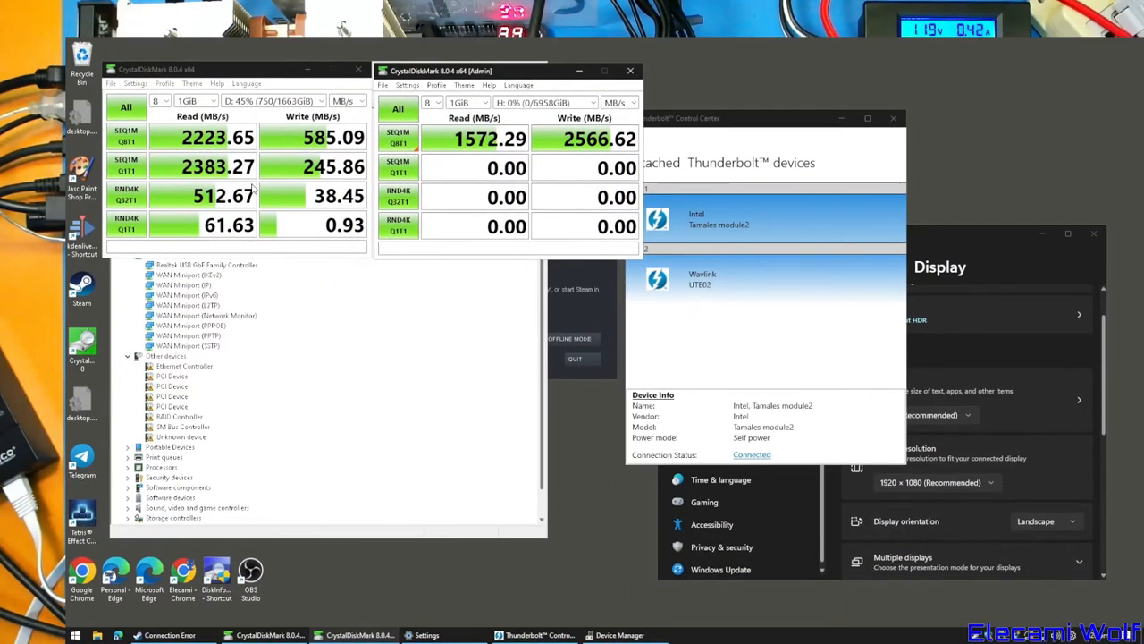
Show the About details: Thunderbolt 4 controller, two ports, NVM firmware 38.0.
{"action": "left_click", "coordinate": [608, 111]}
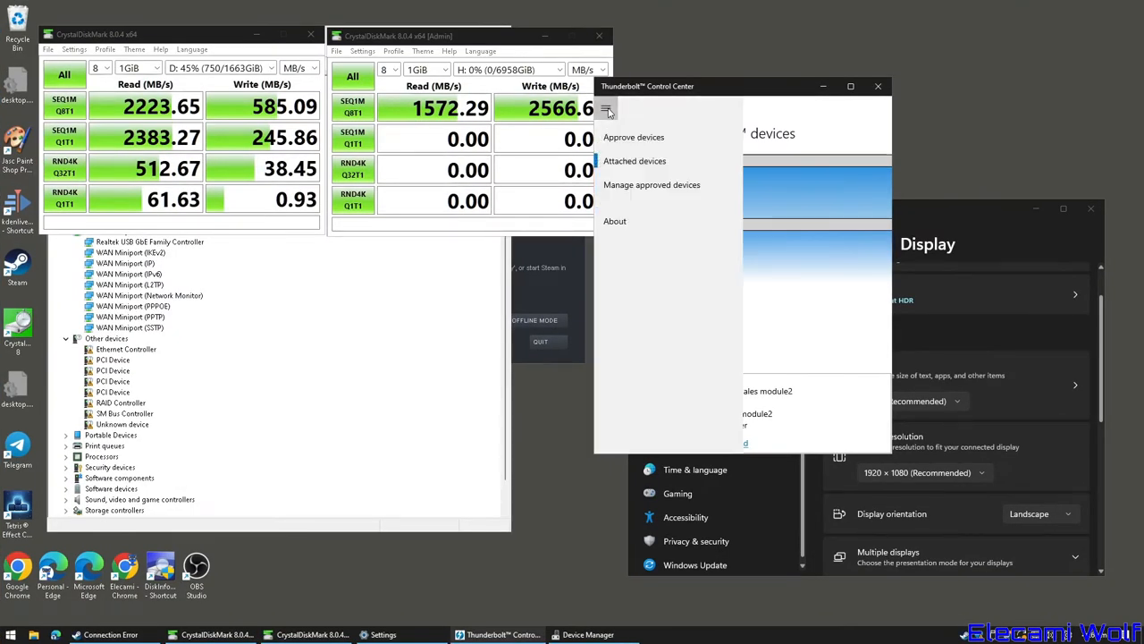
{"action": "left_click", "coordinate": [614, 221]}
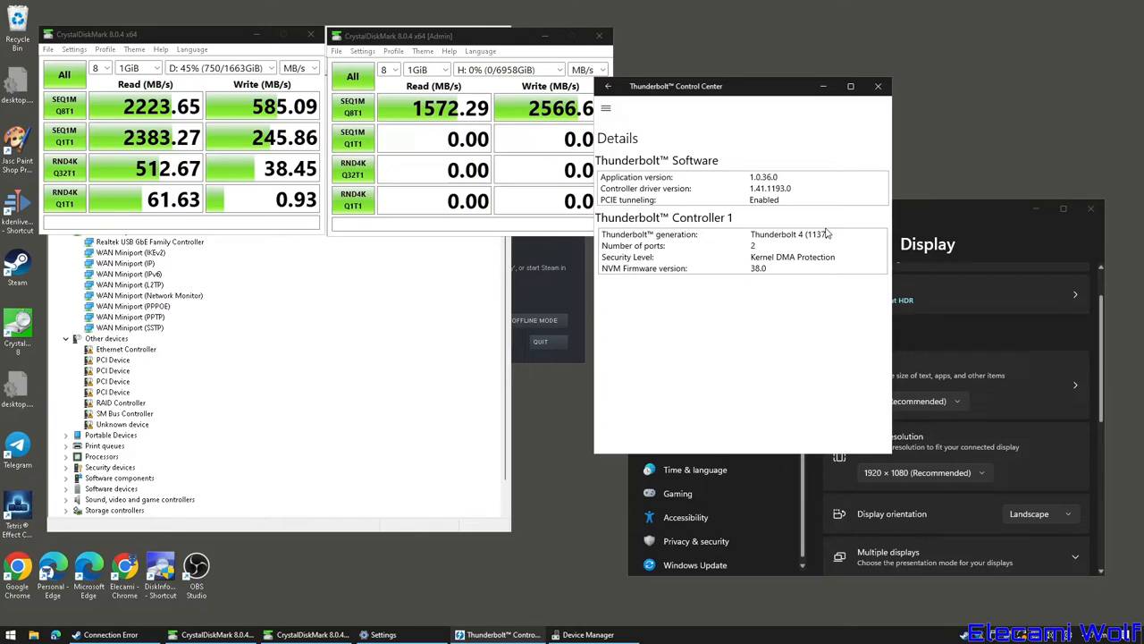
{"action": "mouse_move", "coordinate": [813, 304]}
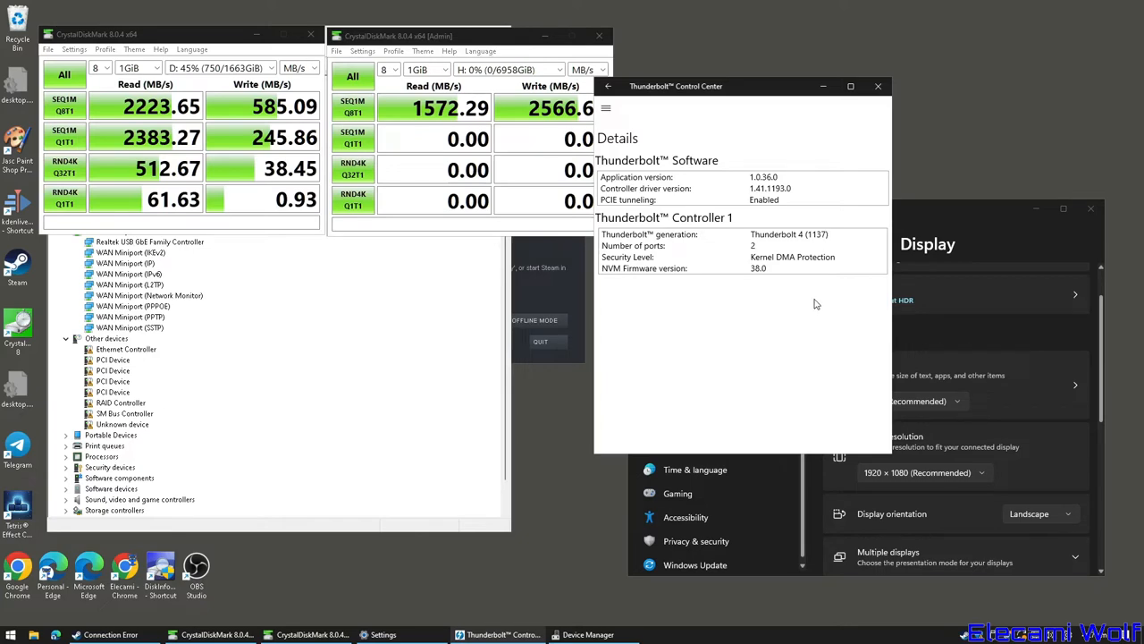